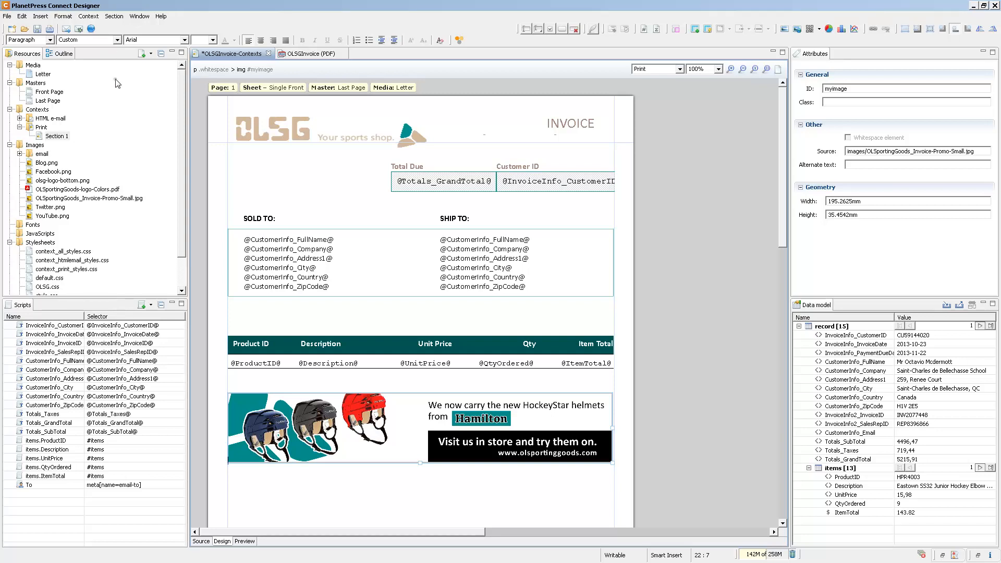
Select the print section and browse the template's resource folders, including JavaScripts
click(56, 136)
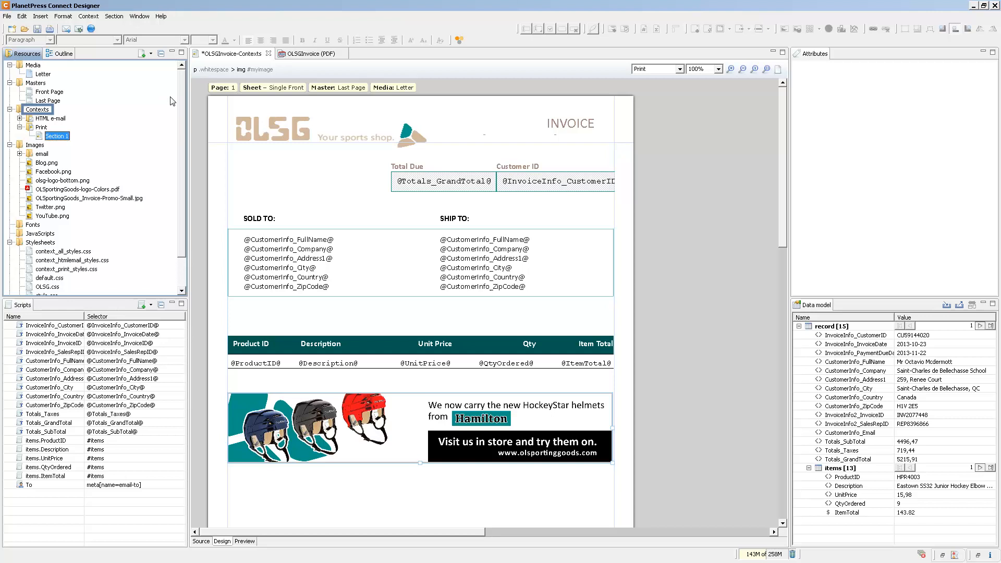
scroll(down, 3)
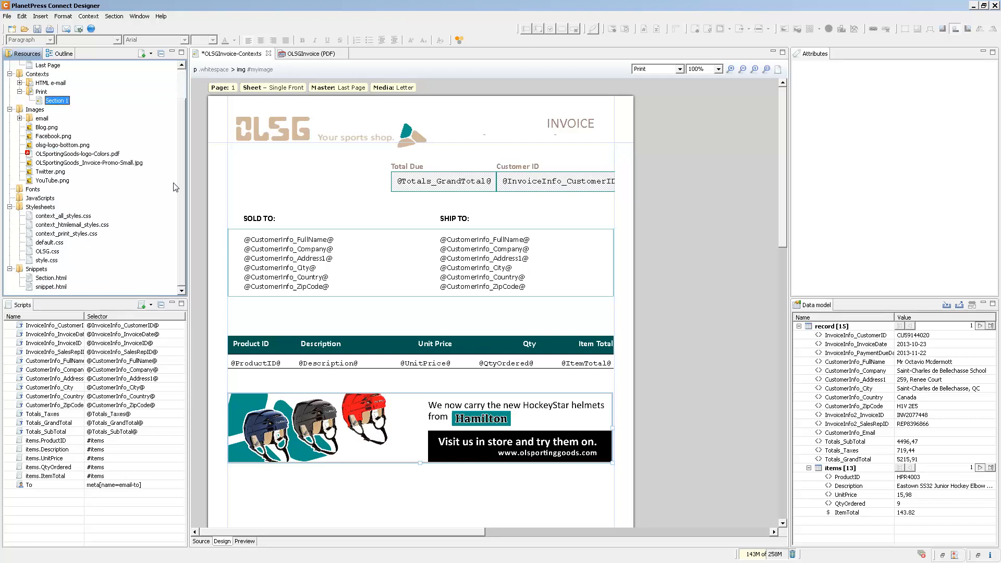
click(40, 198)
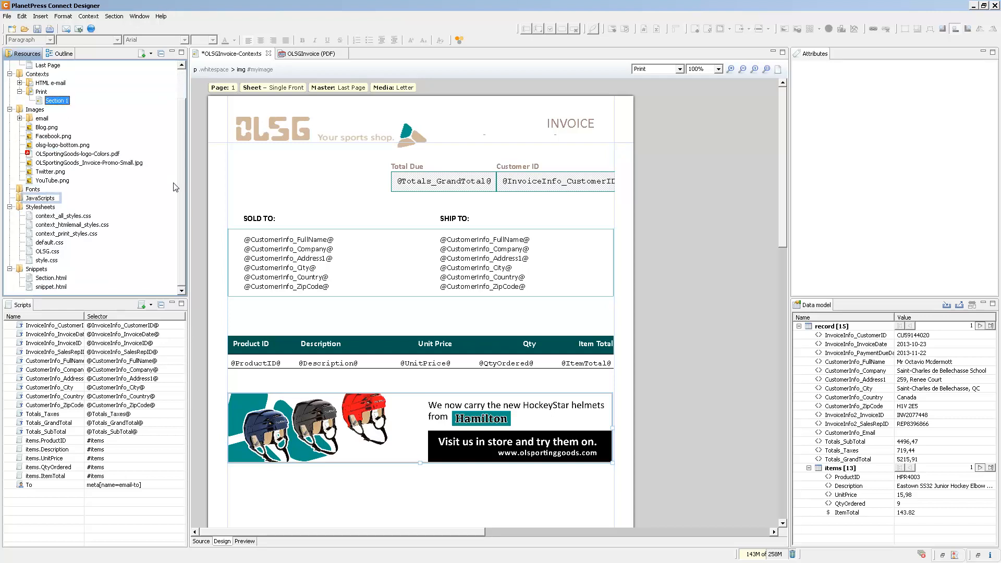
click(36, 269)
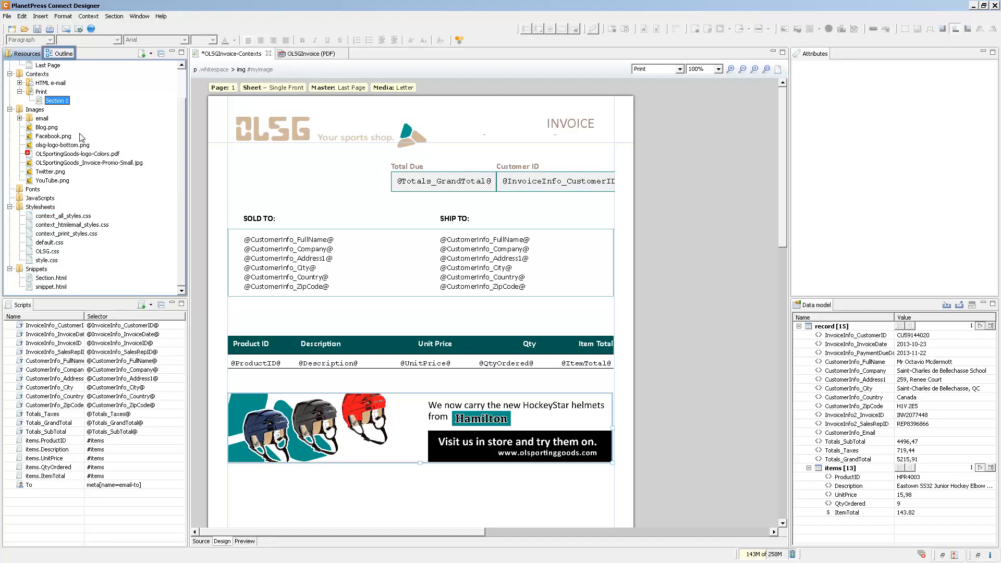
Show the page's element structure in Outline and jump to the paragraph near the footer
click(59, 52)
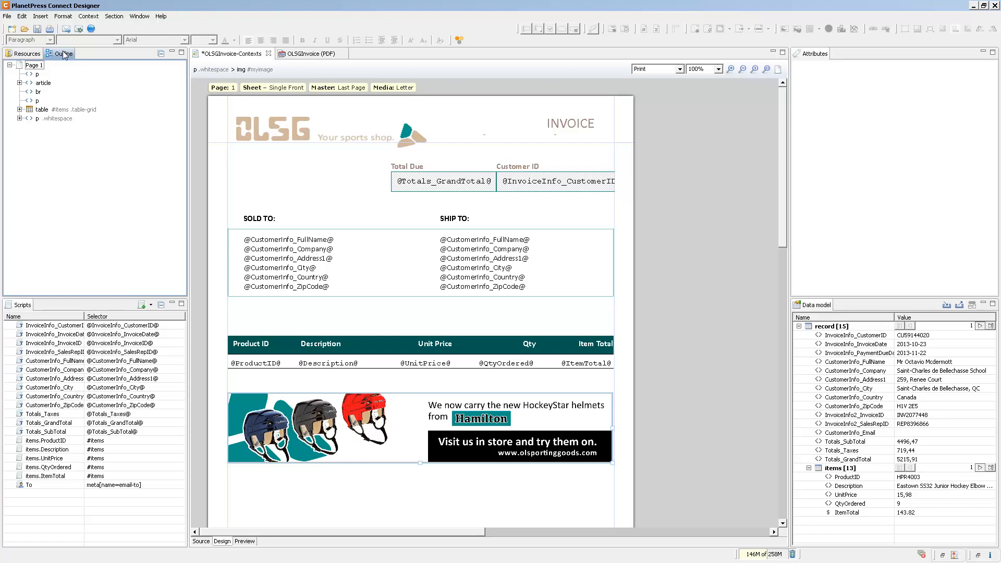
click(37, 110)
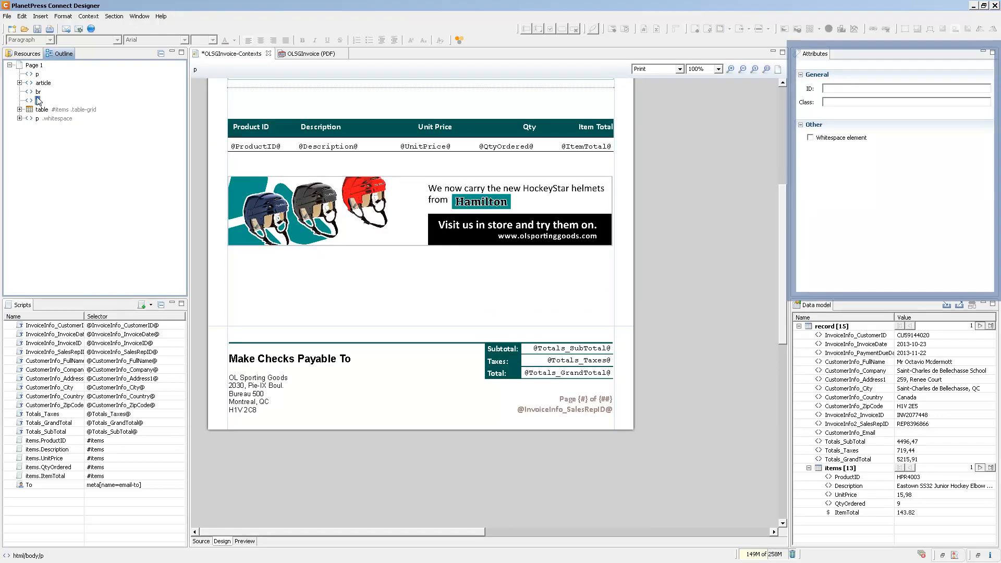
Select the items table's Description header cell in Outline to inspect its attributes
click(37, 101)
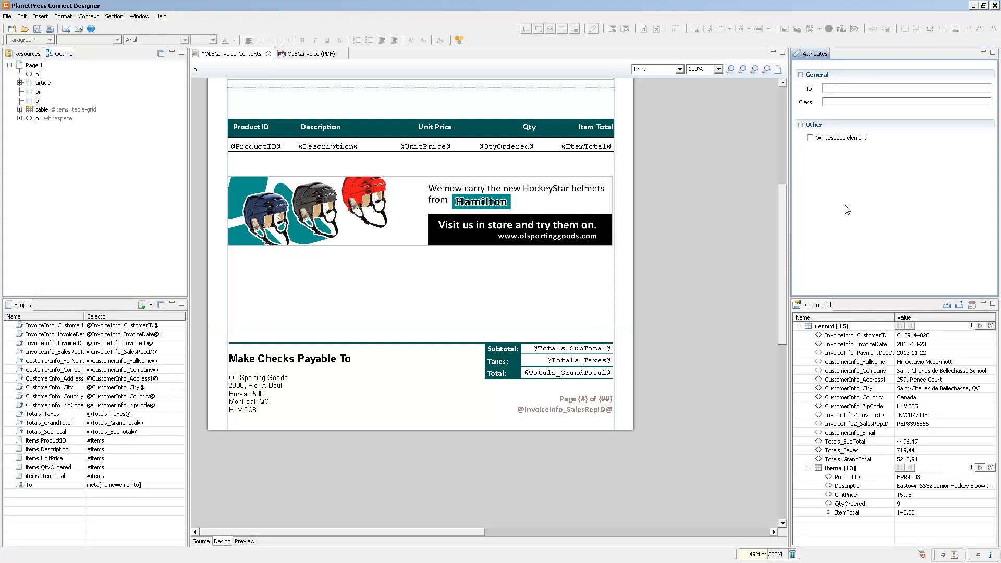
mouse_move(415, 199)
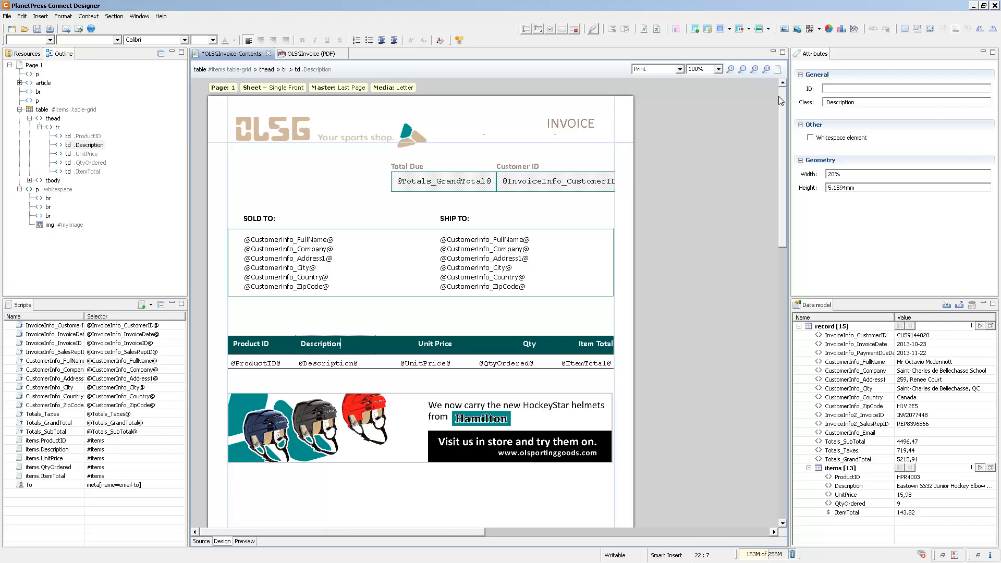
mouse_move(757, 100)
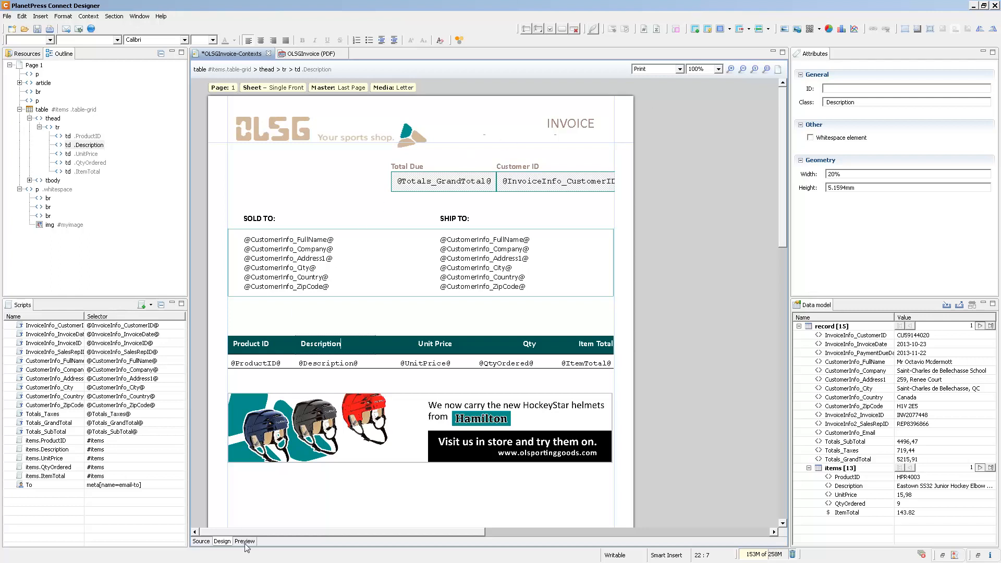
Preview the invoice filled with real record data, such as invoice INV2077448
click(244, 555)
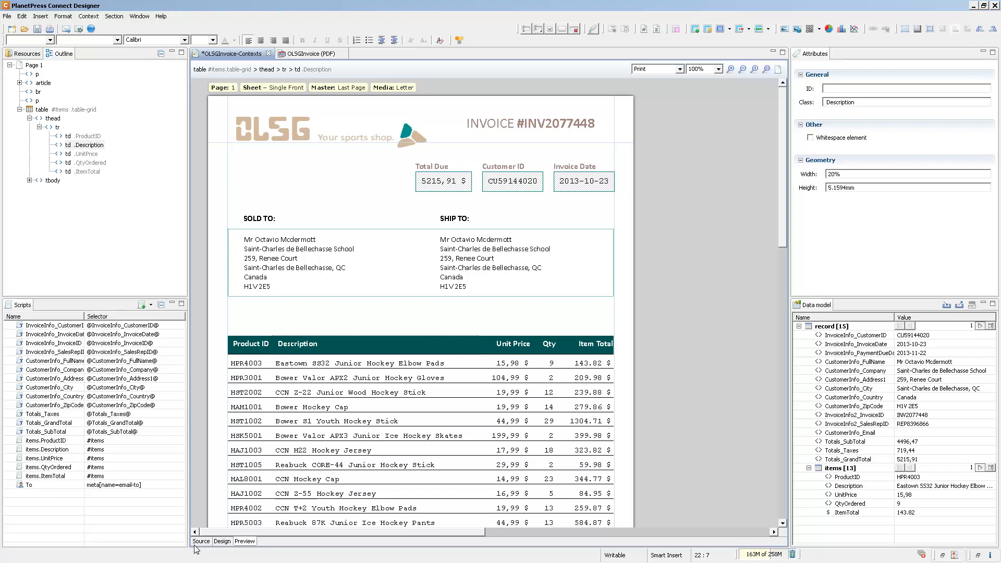
Review the items table's HTML source, then return to the Design layout view
click(200, 541)
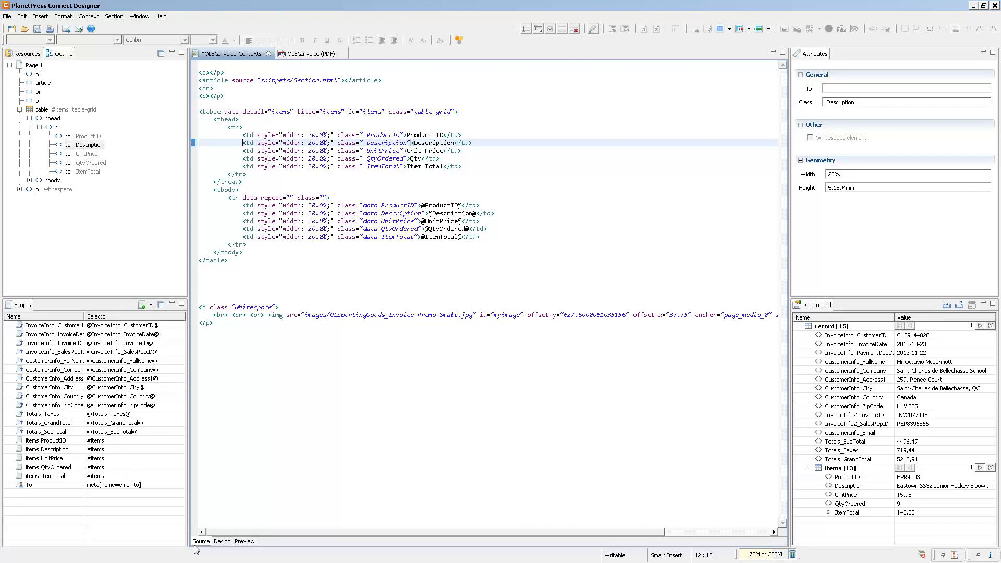
click(222, 540)
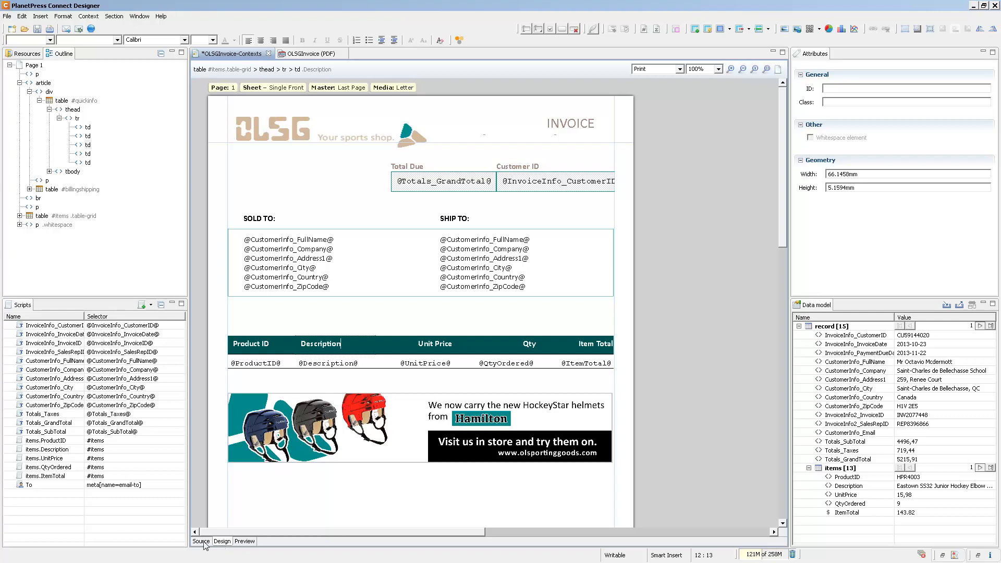
Create a blank Letter print template through the wizard, answering No to saving OLSGInvoice-Contexts
click(12, 31)
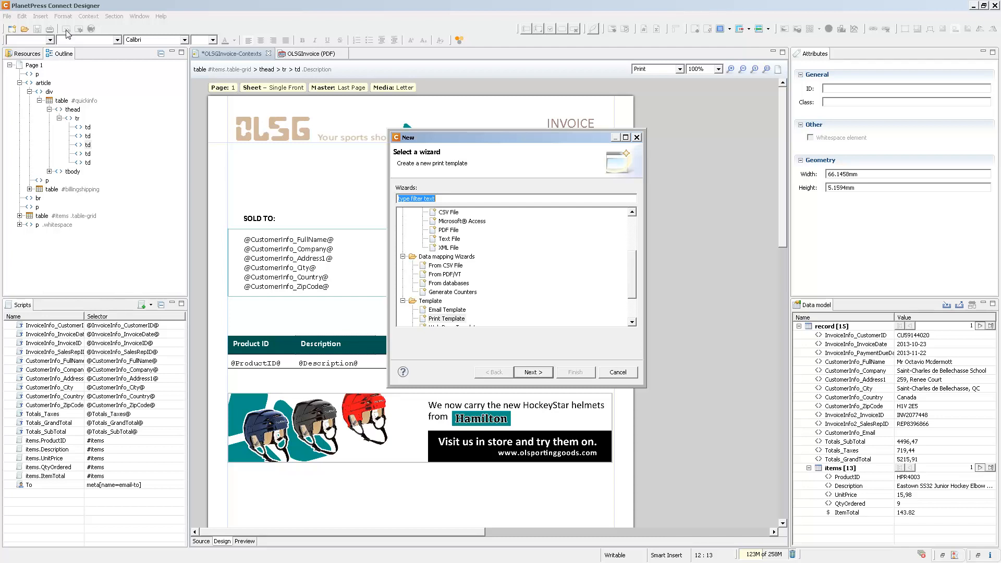
scroll(down, 3)
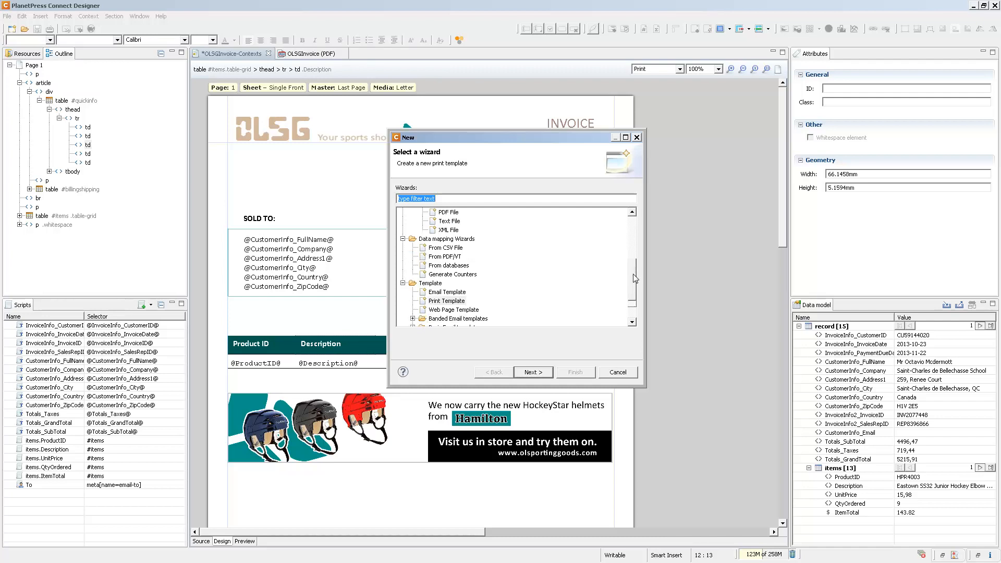
scroll(down, 3)
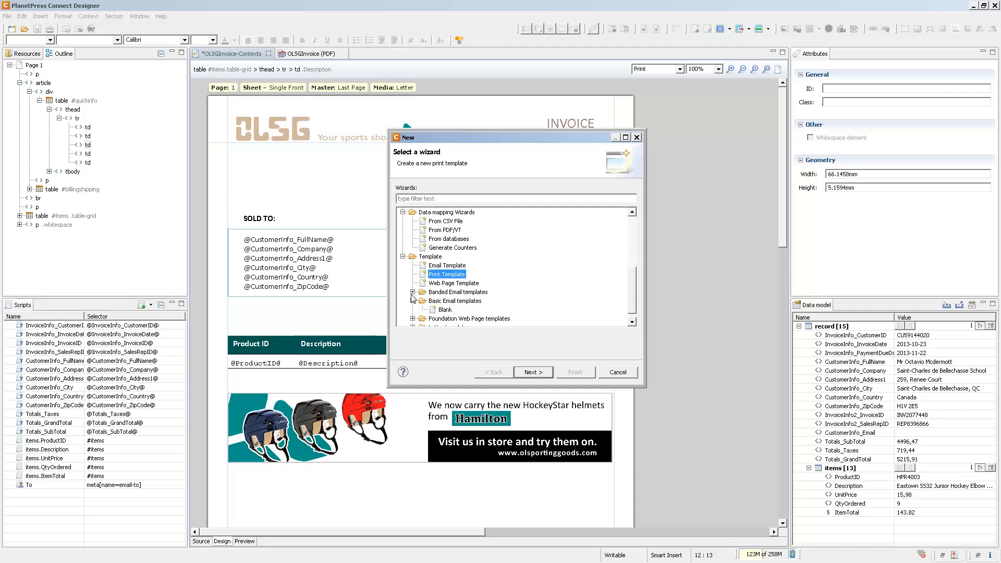
click(413, 292)
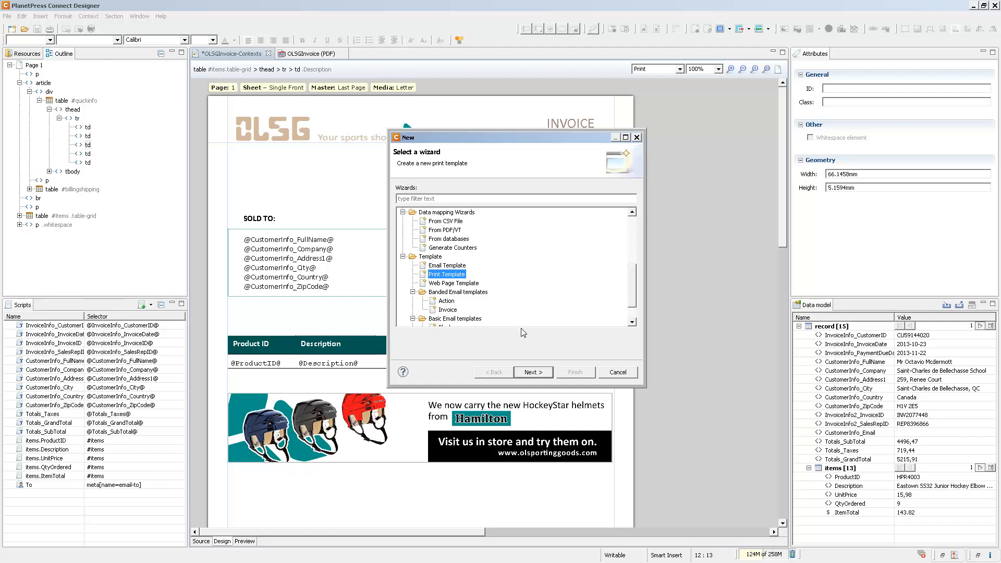
click(533, 372)
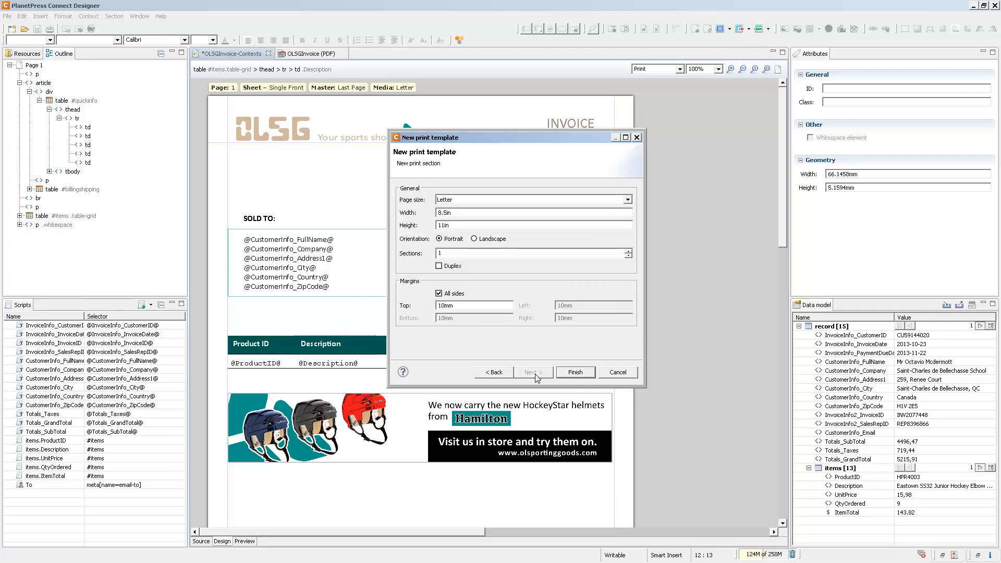
mouse_move(566, 379)
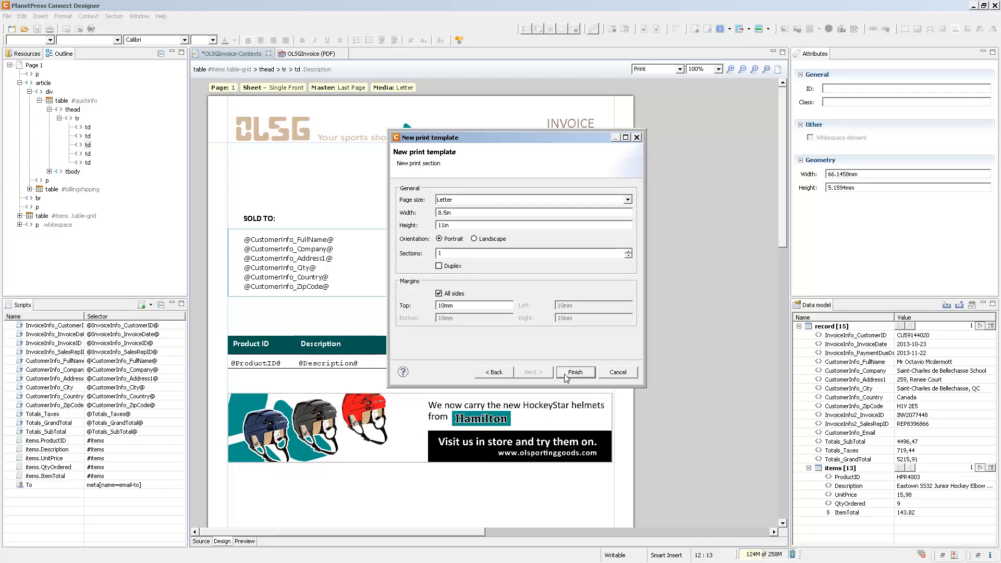
click(575, 372)
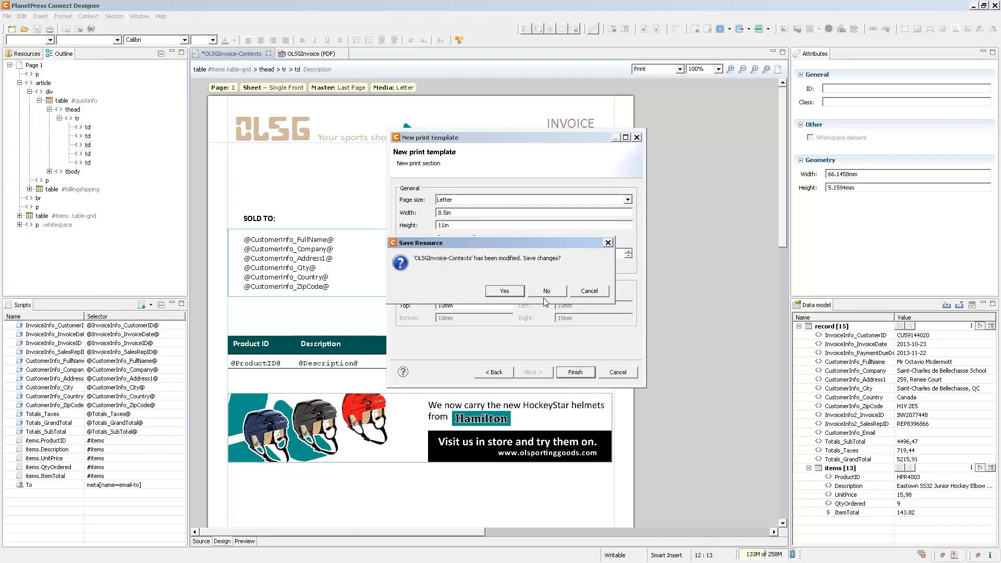
click(547, 291)
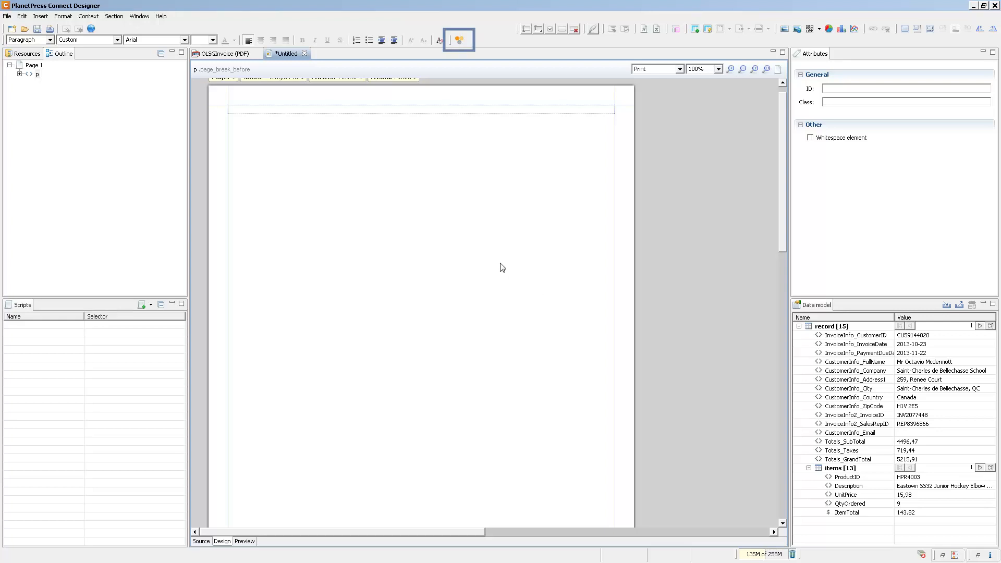
click(459, 39)
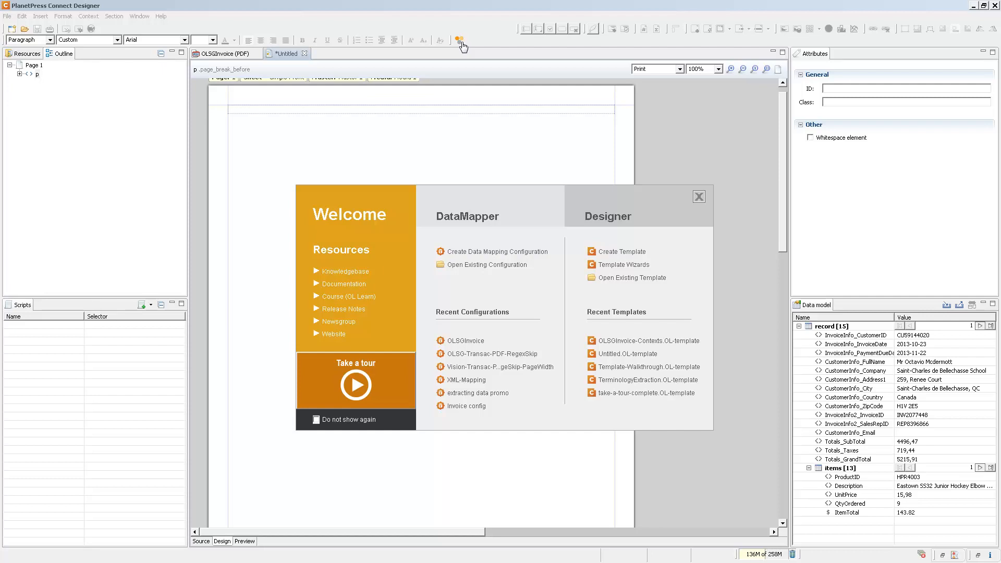
mouse_move(630, 257)
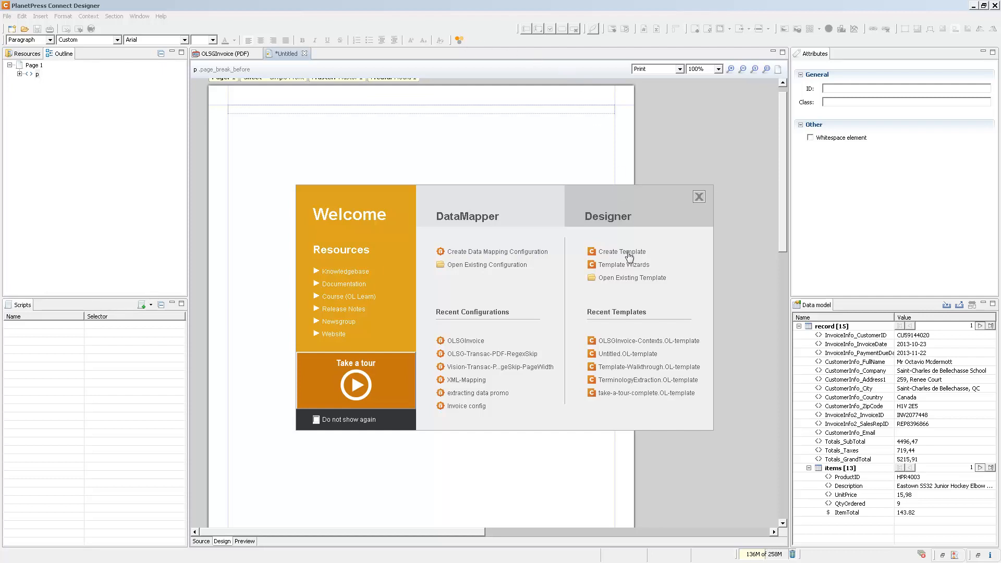
click(620, 251)
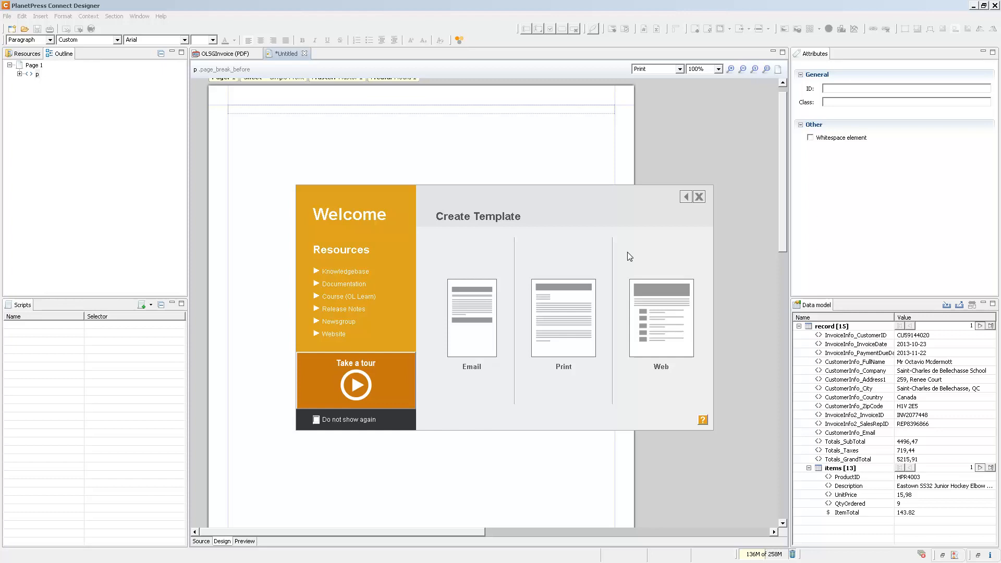
mouse_move(686, 197)
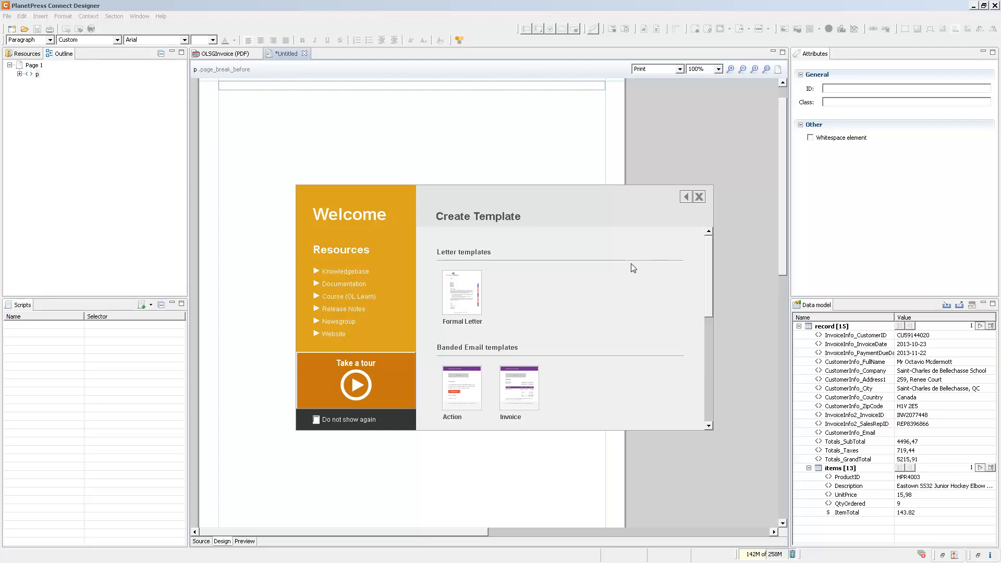
mouse_move(649, 338)
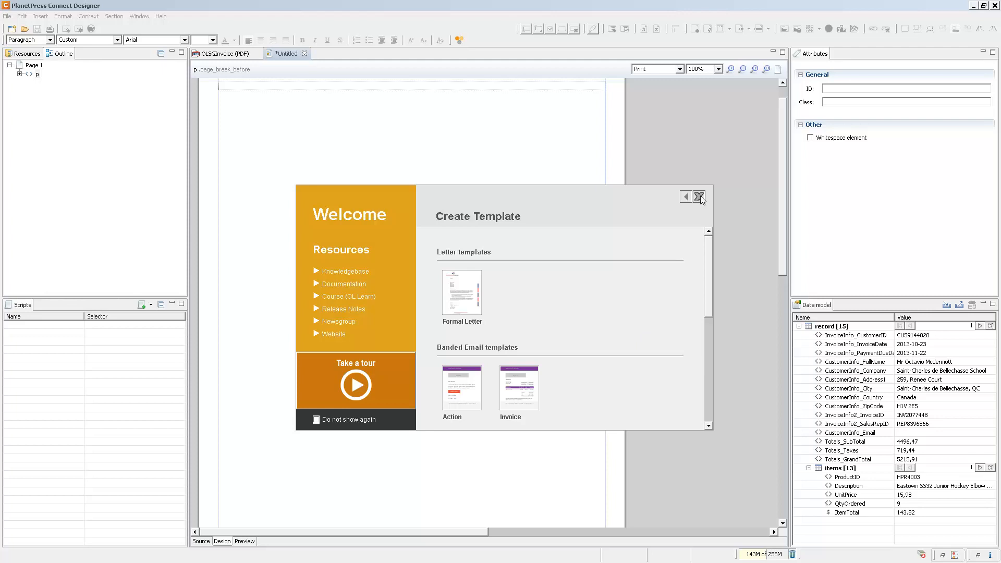
click(699, 197)
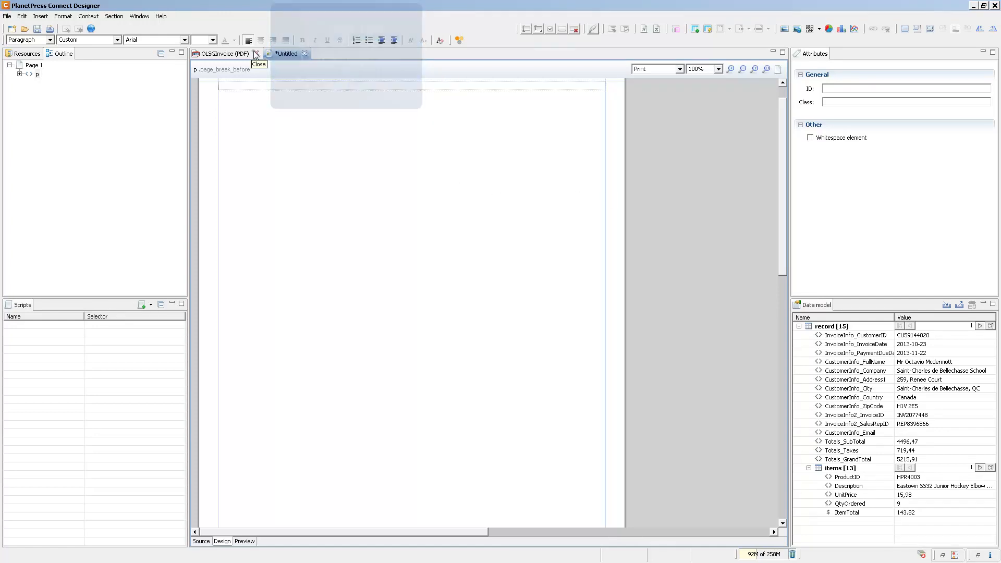
Close the OLSGInvoice (PDF) data sample so only the untitled template remains
click(254, 54)
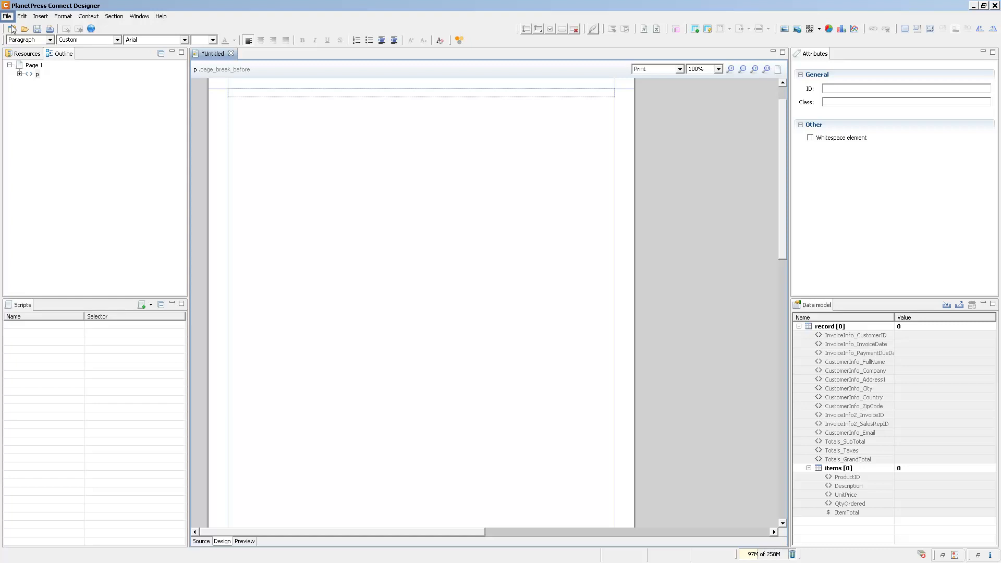
Add OLSportingGoods_organizations.csv as a file data source, loading its 20 records
click(8, 16)
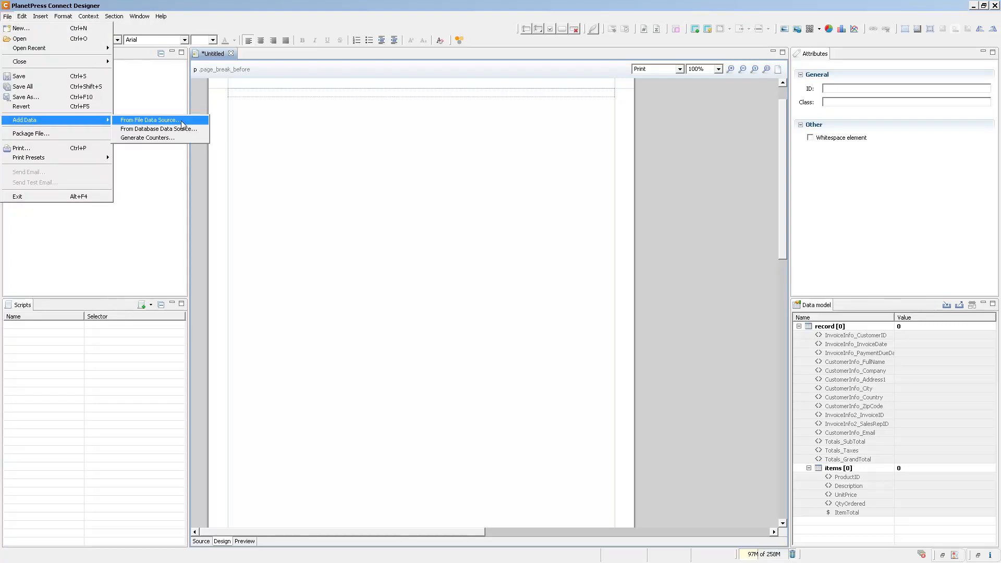
mouse_move(182, 131)
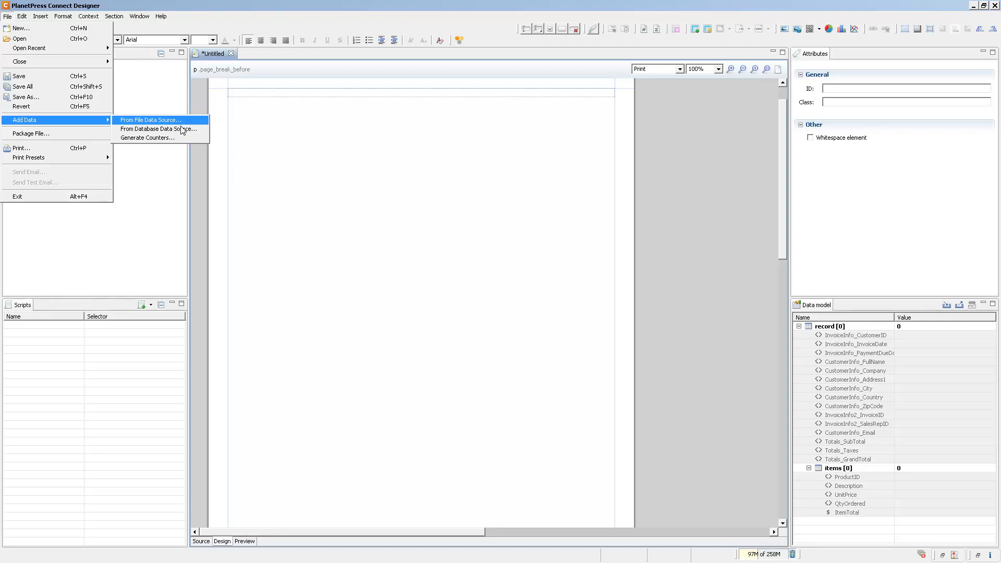
mouse_move(160, 129)
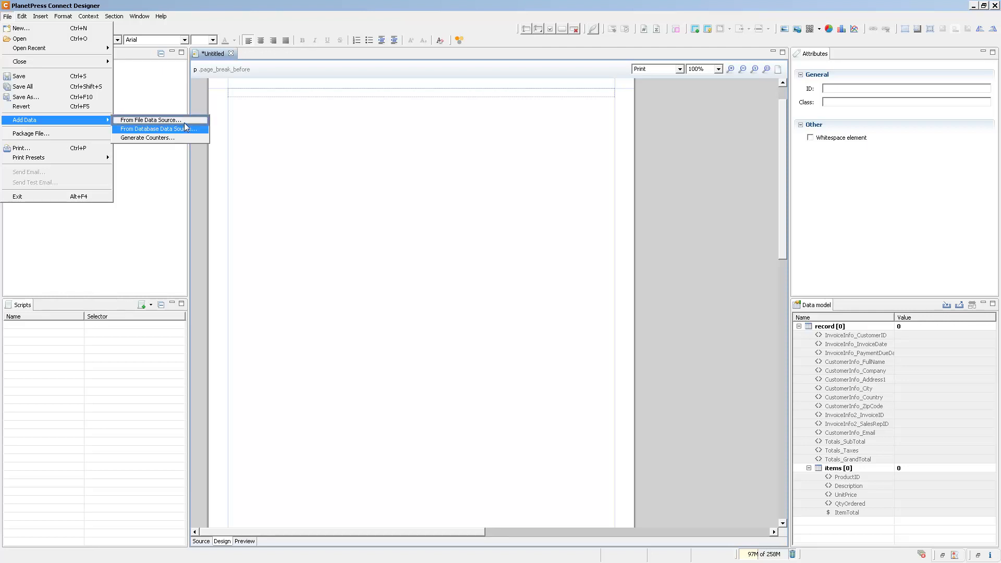
click(152, 119)
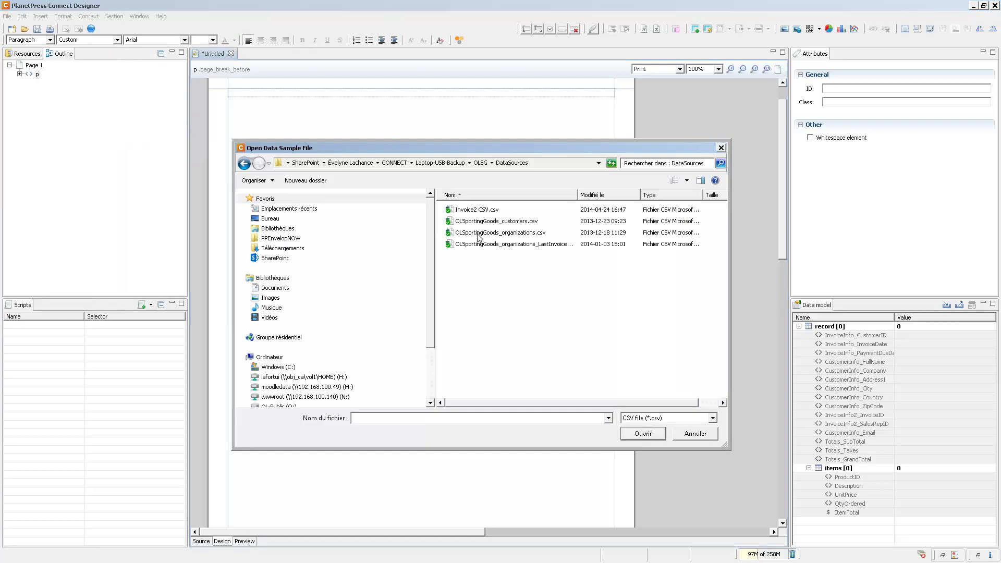
double_click(499, 233)
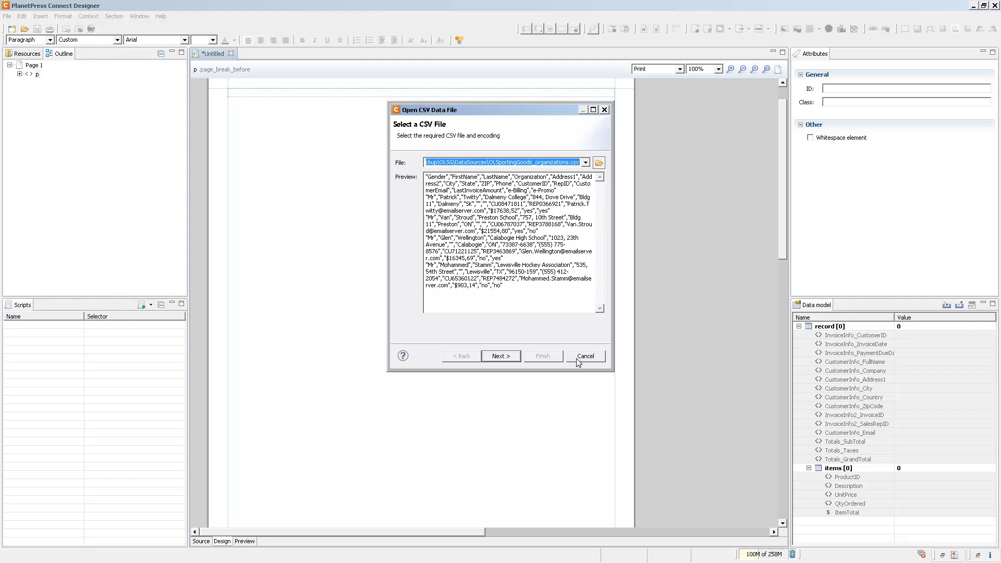
click(500, 357)
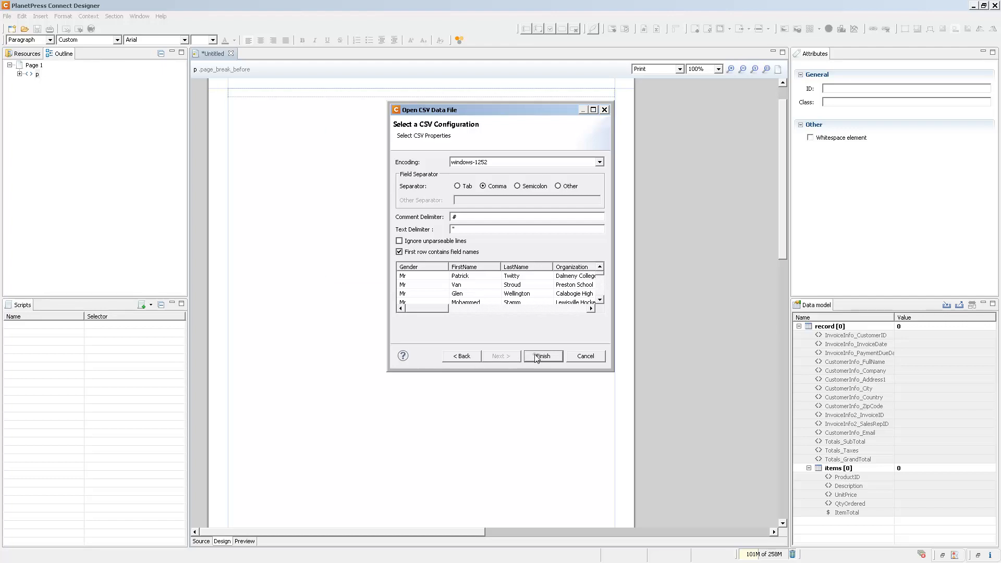
click(542, 357)
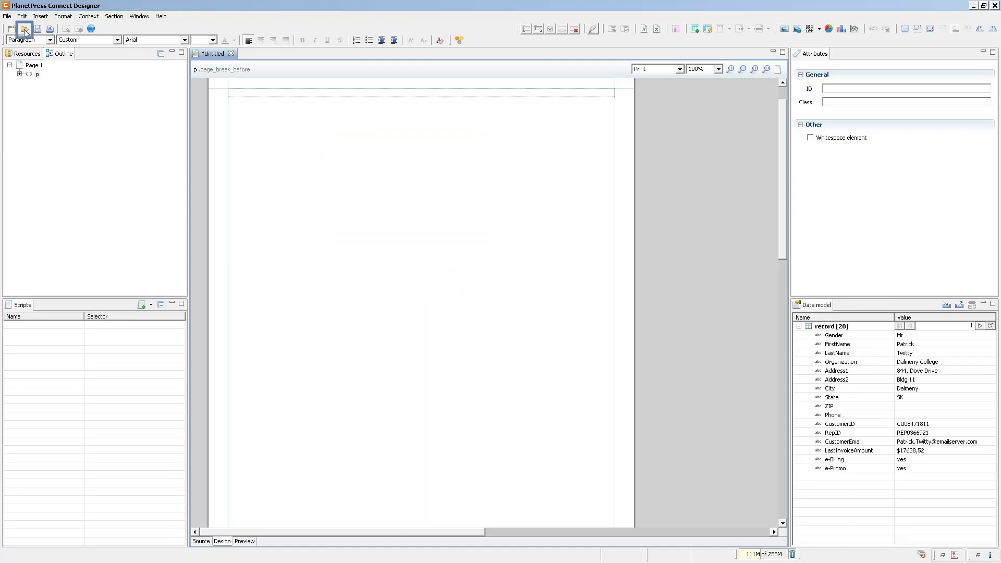
Load the OLSGInvoice data mapping configuration and synchronize the data model with it
click(23, 29)
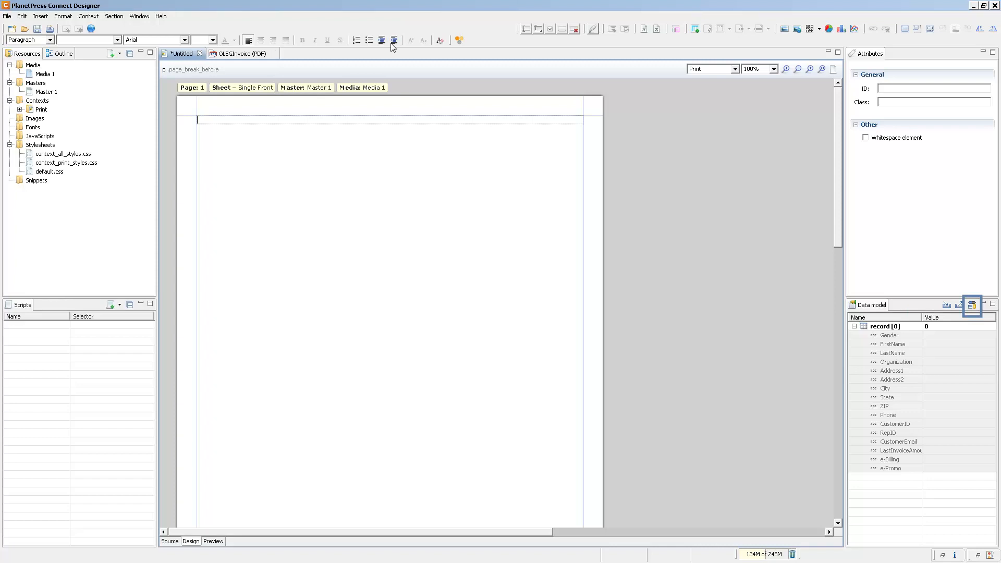
click(972, 305)
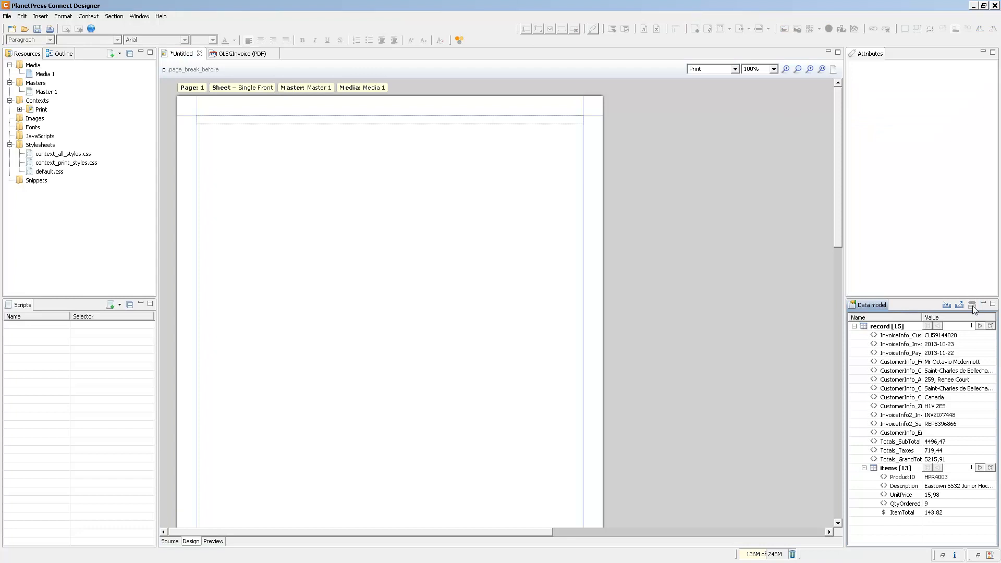